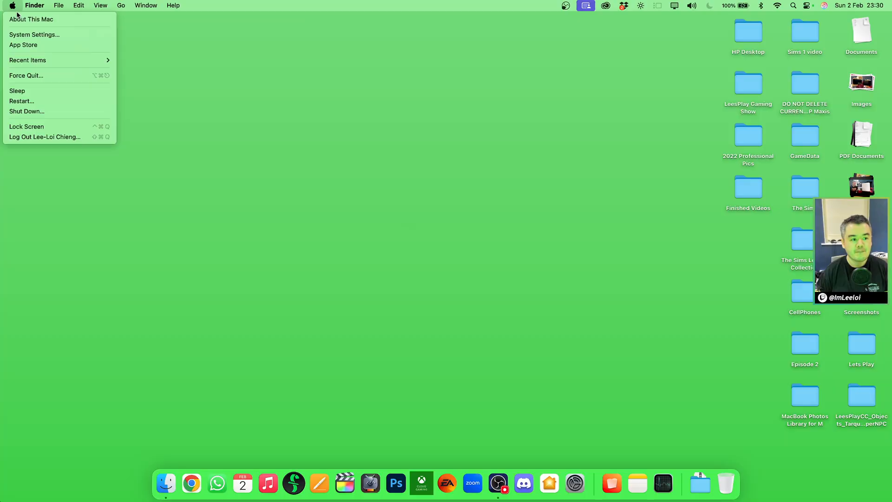
Check this Mac's hardware details via About This Mac from the Apple menu.
left_click(32, 19)
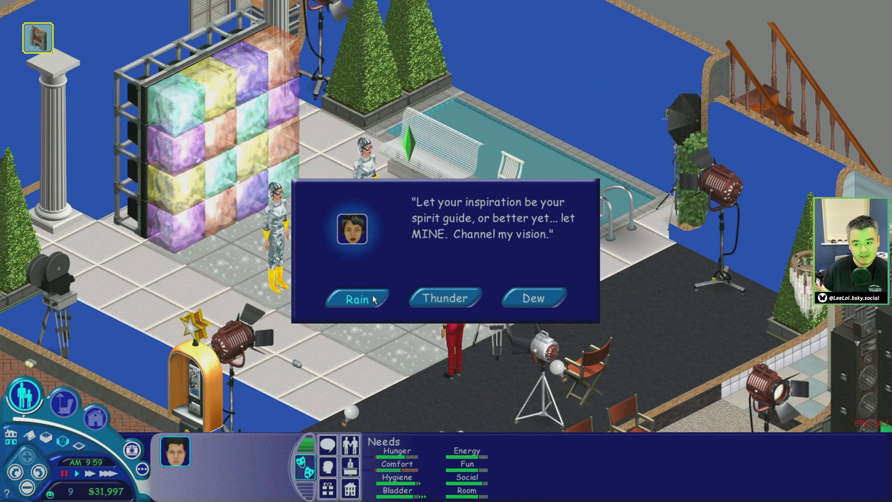
Answer the in-game inspiration prompt with Rain.
left_click(357, 299)
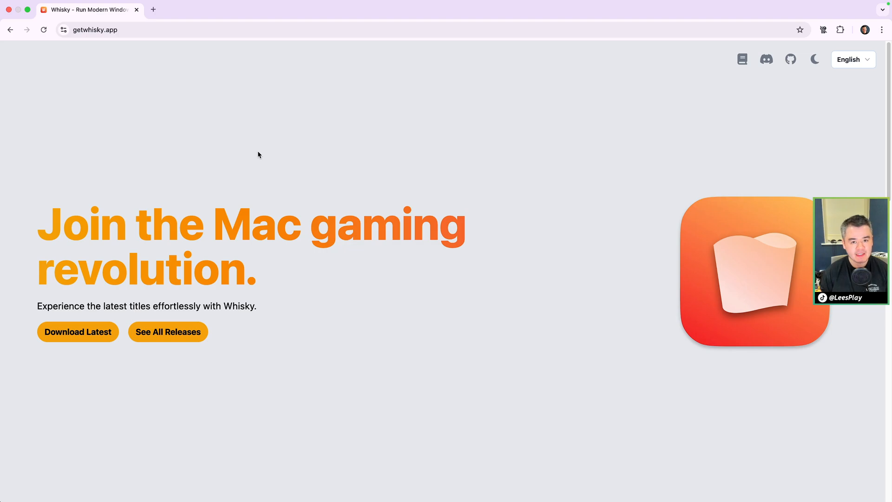
Launch Whisky from Applications and finish its Rosetta and WhiskyWine dependency setup.
left_click(77, 332)
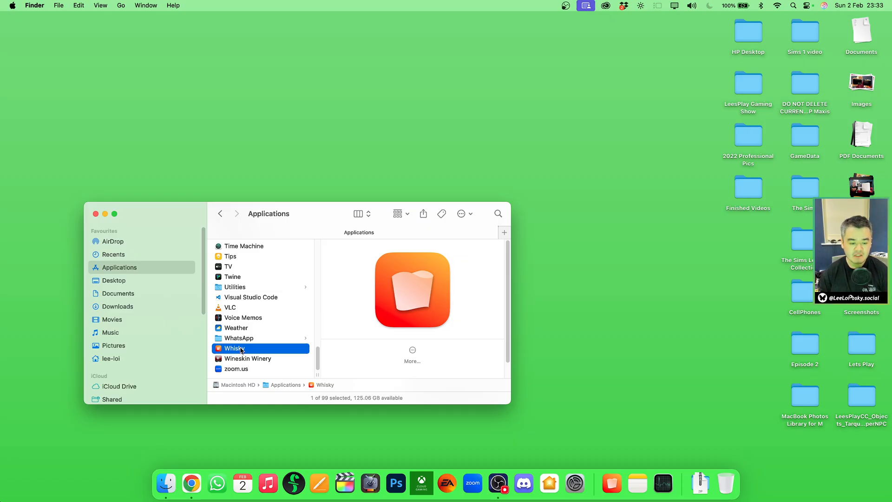
double_click(233, 348)
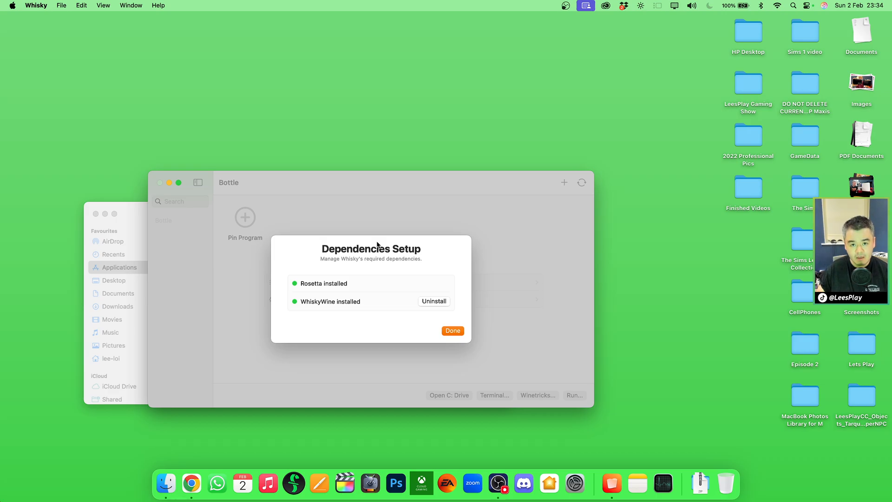
left_click(452, 331)
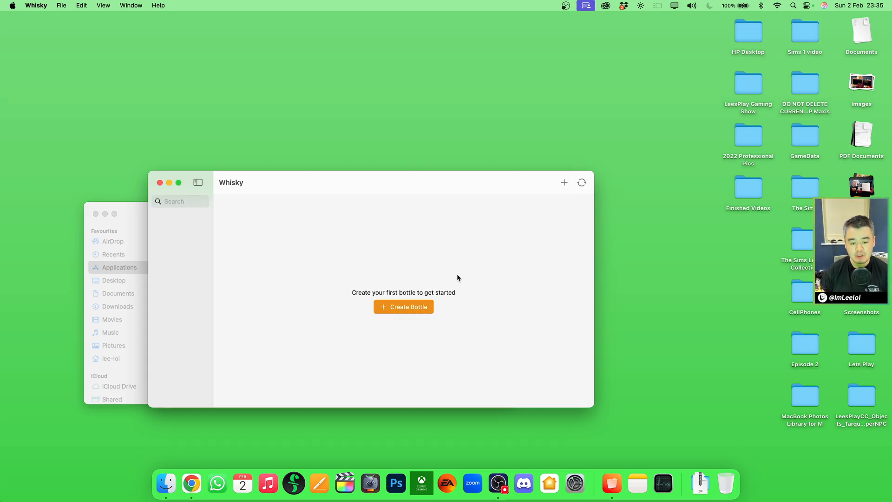
Create a Windows 10 bottle 'The Sims 1 Legacy' in a new 'The Sims 1' folder inside Whisky Apps.
left_click(403, 305)
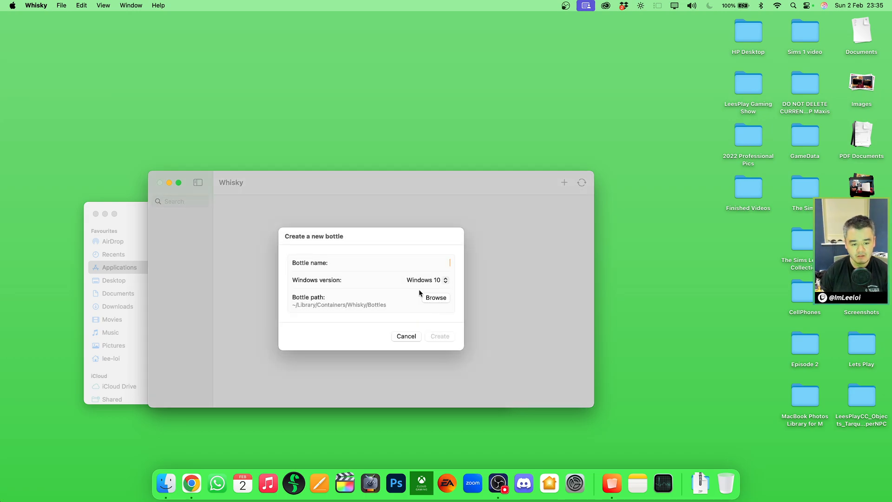
type("The Sims 1 Legacy")
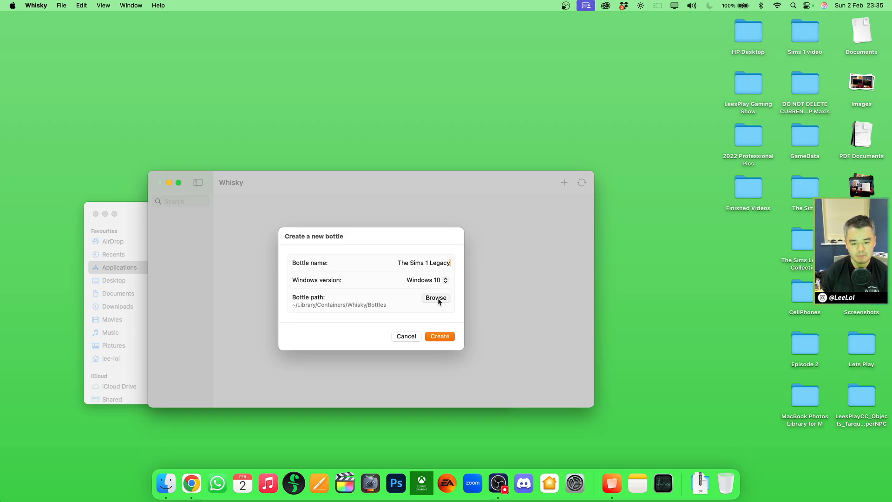
left_click(435, 298)
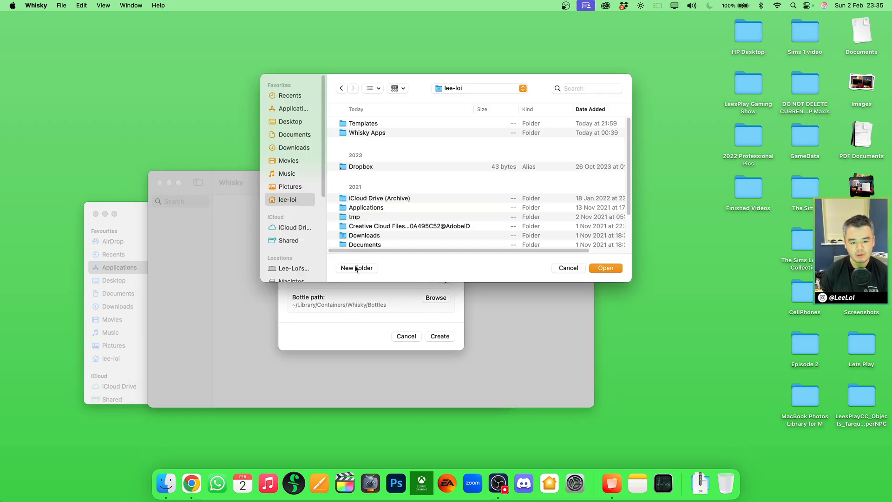
left_click(367, 132)
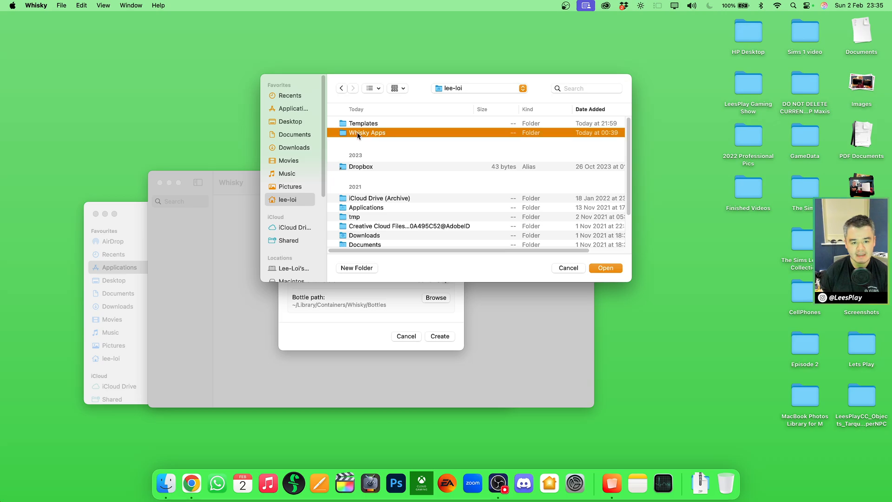
left_click(357, 268)
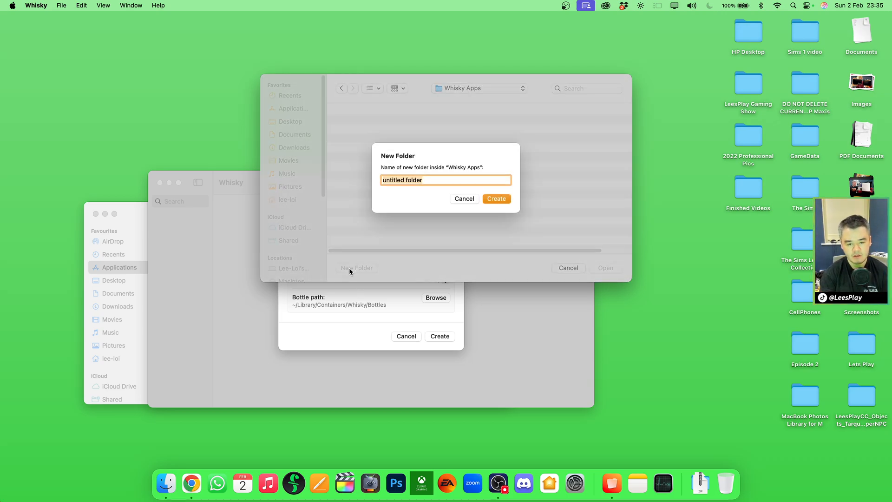
left_click(463, 199)
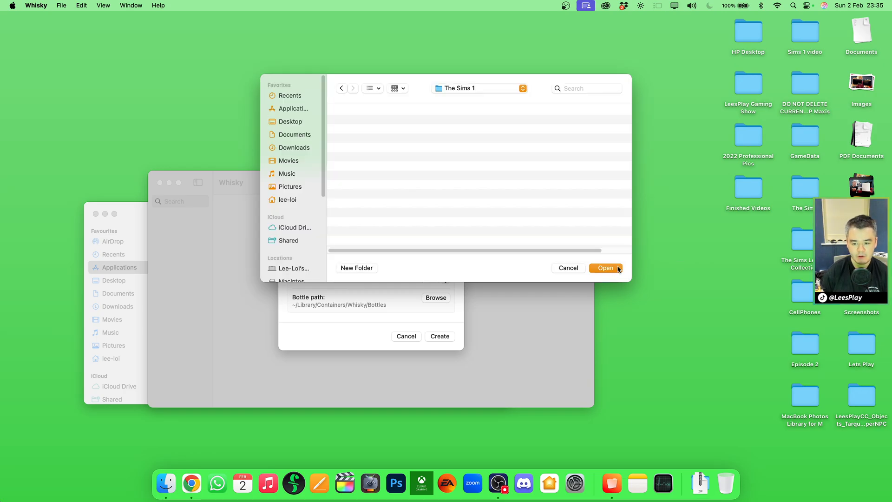
left_click(605, 268)
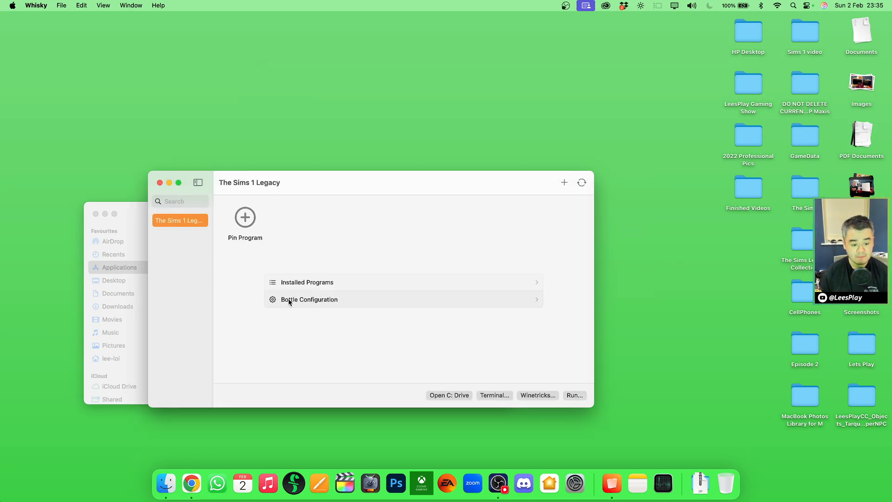
left_click(309, 299)
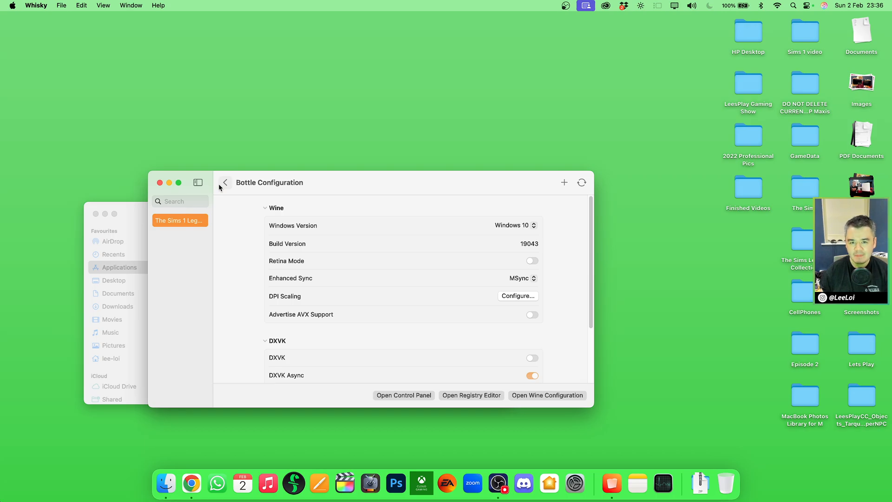
right_click(180, 220)
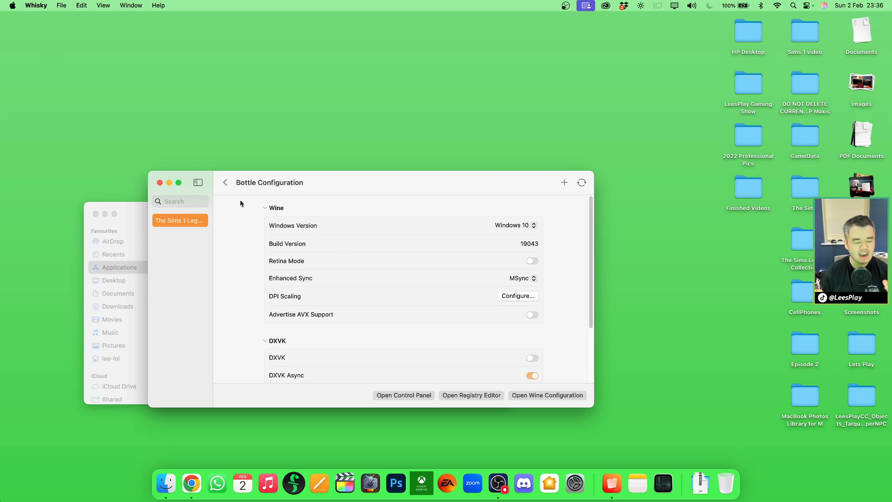
left_click(225, 183)
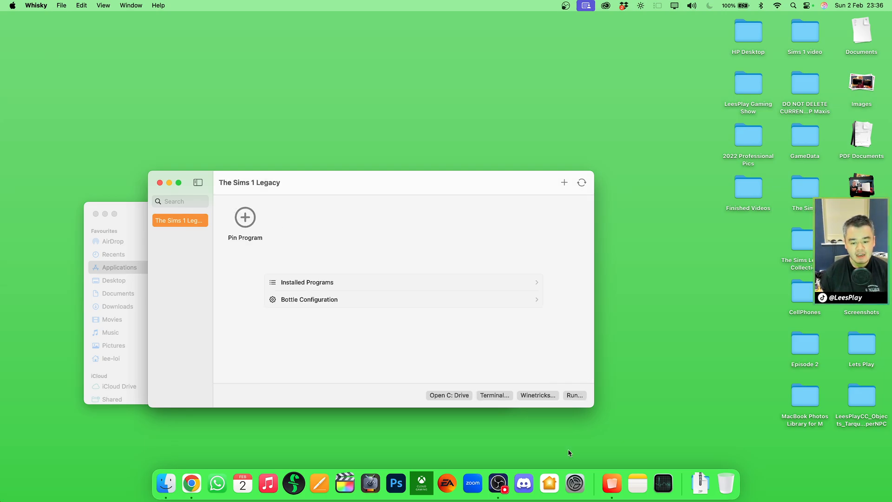
Install Steam into the bottle via the Winetricks steam command and cancel the restart prompt.
left_click(537, 395)
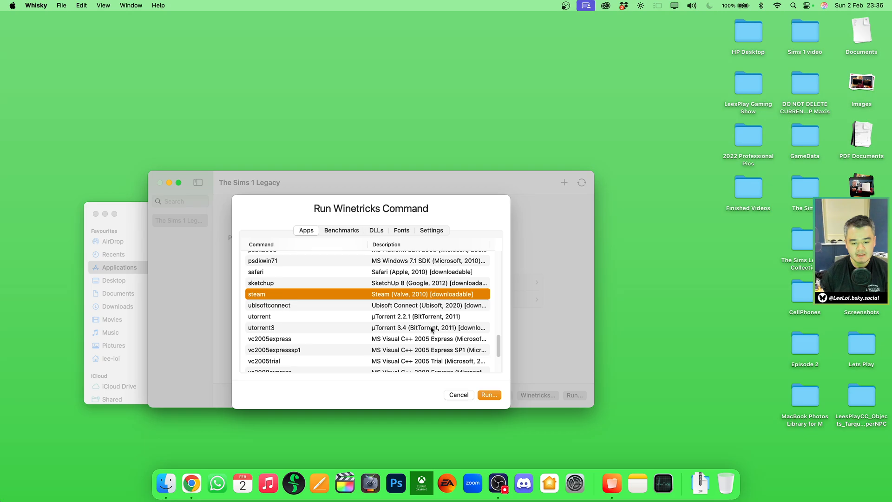
left_click(489, 395)
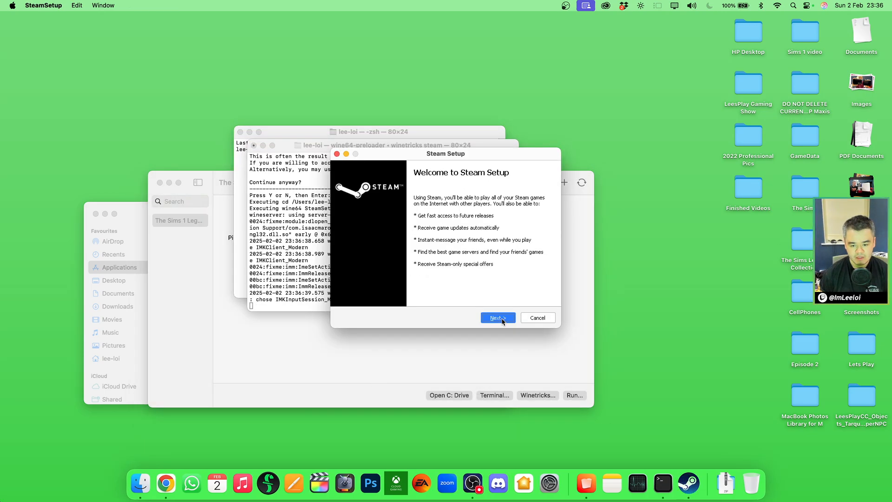
left_click(497, 317)
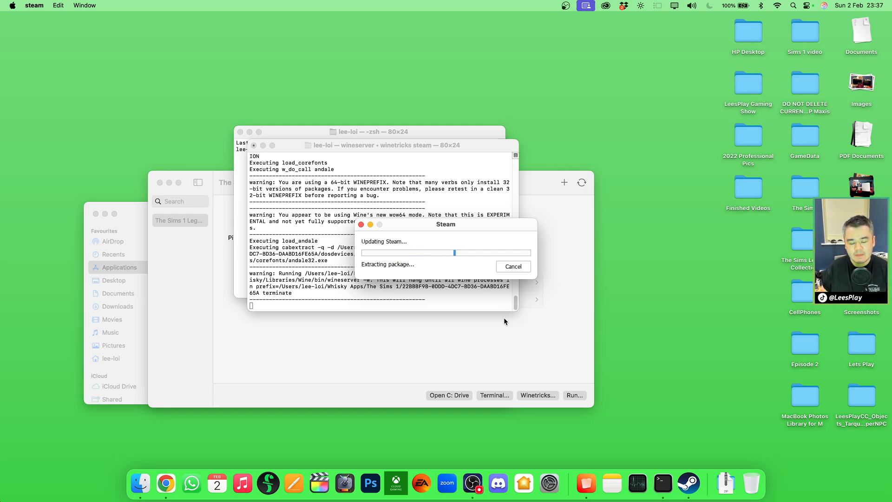
left_click(11, 5)
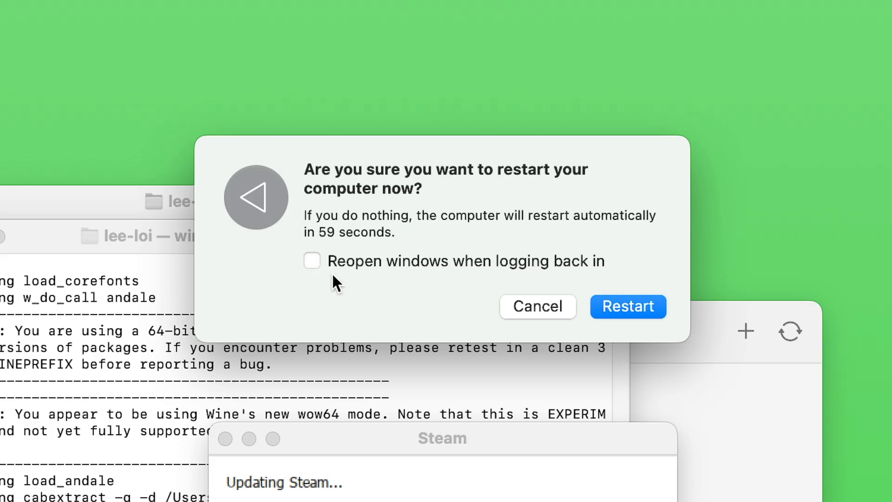
left_click(536, 306)
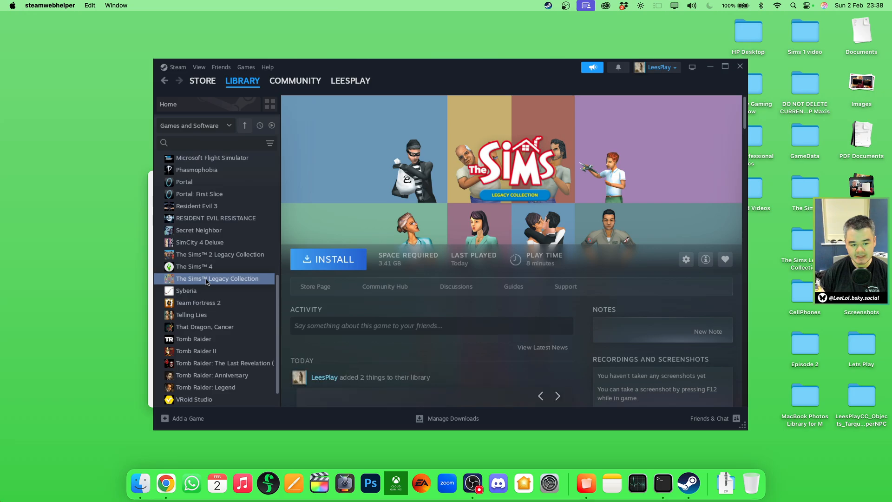
Install The Sims Legacy Collection to Local Drive (C:) and launch it once installed.
left_click(328, 259)
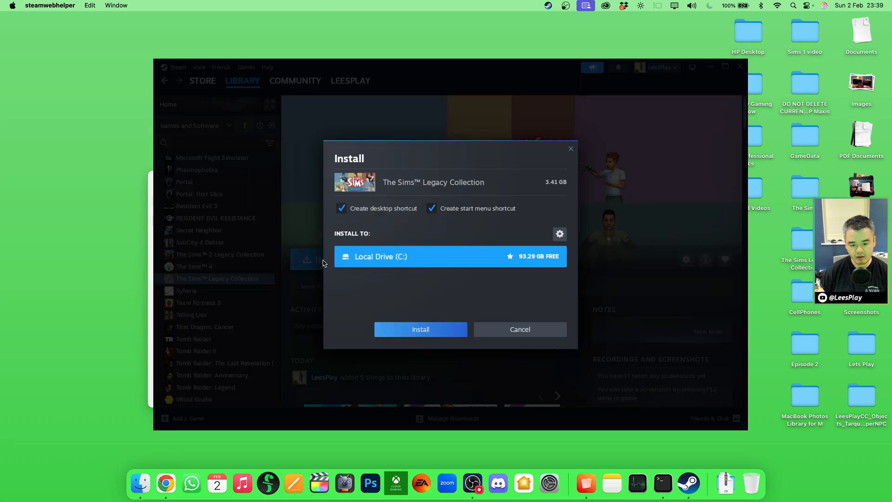
left_click(420, 329)
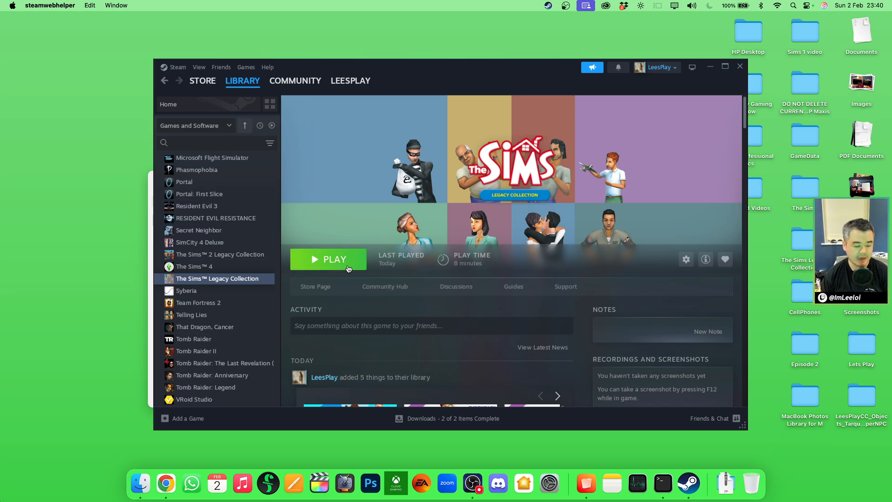
left_click(328, 259)
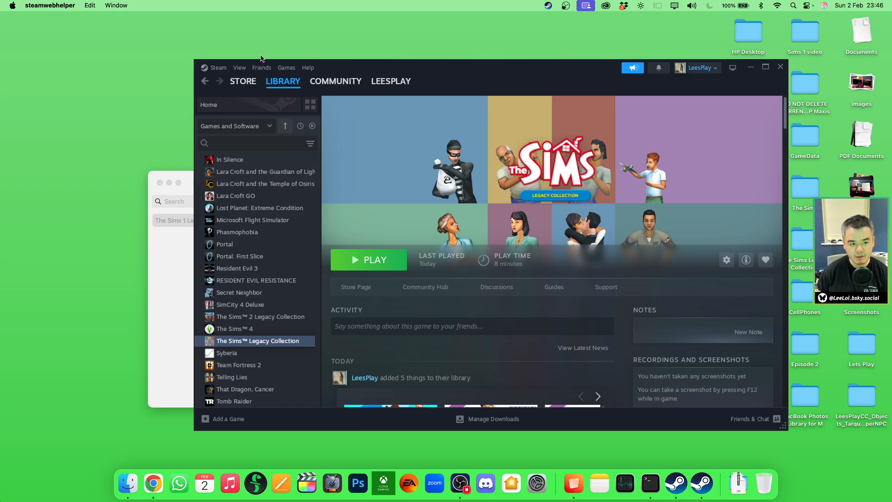
Switch Steam to offline mode via Go Offline, then close Steam and the Whisky window.
left_click(217, 68)
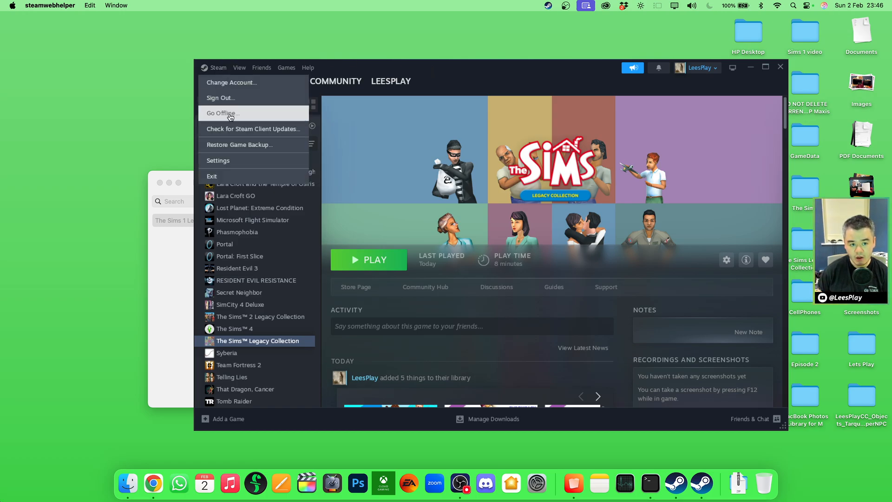
left_click(222, 113)
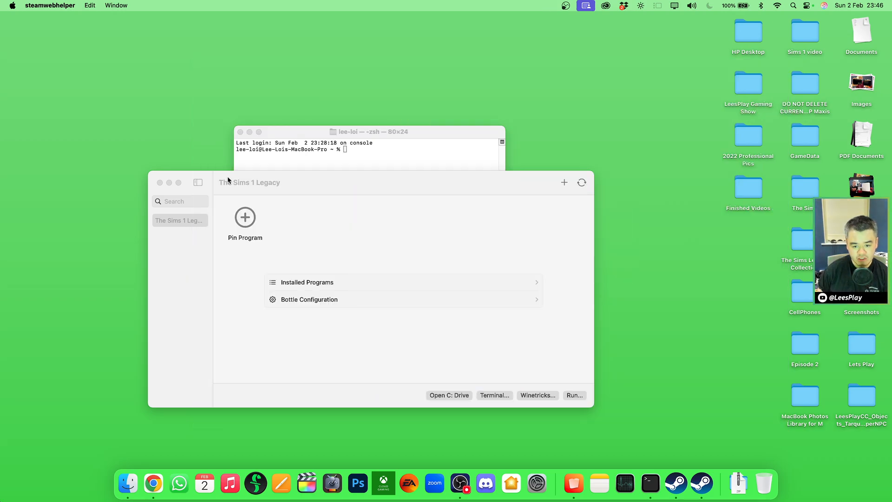
left_click(61, 5)
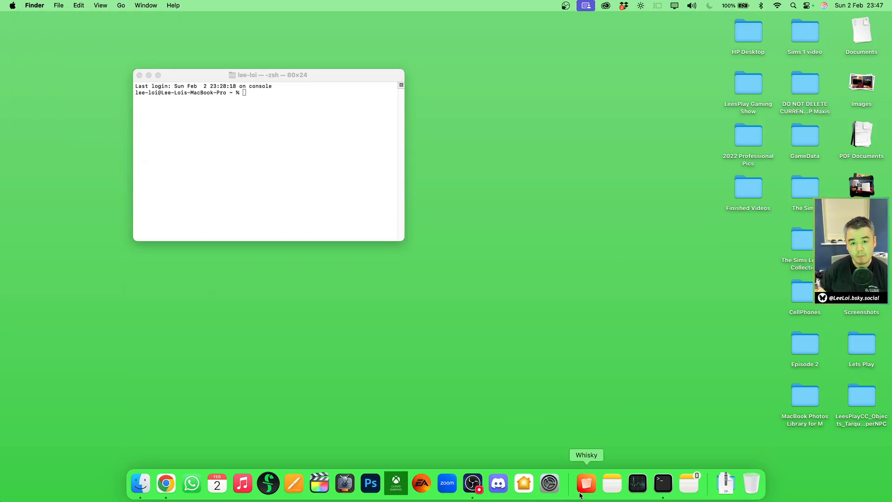
Install the vcrun2022 x64 Visual C++ runtime into the bottle via Winetricks.
left_click(586, 483)
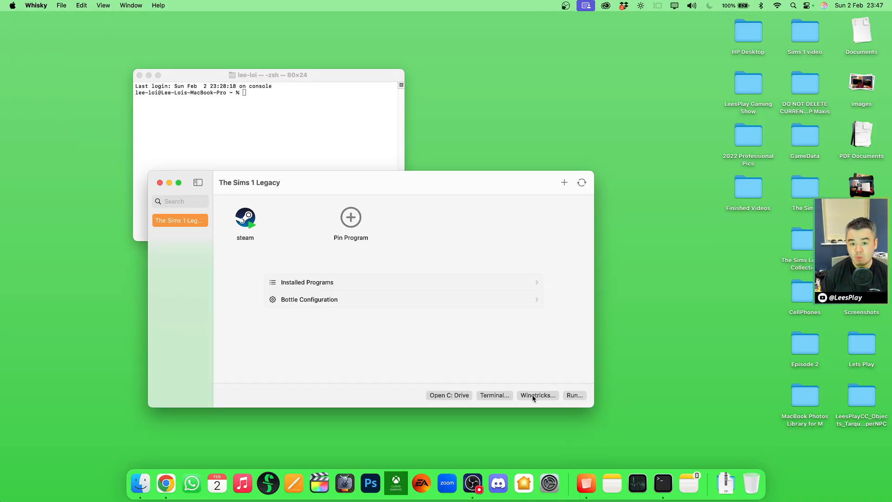
left_click(536, 395)
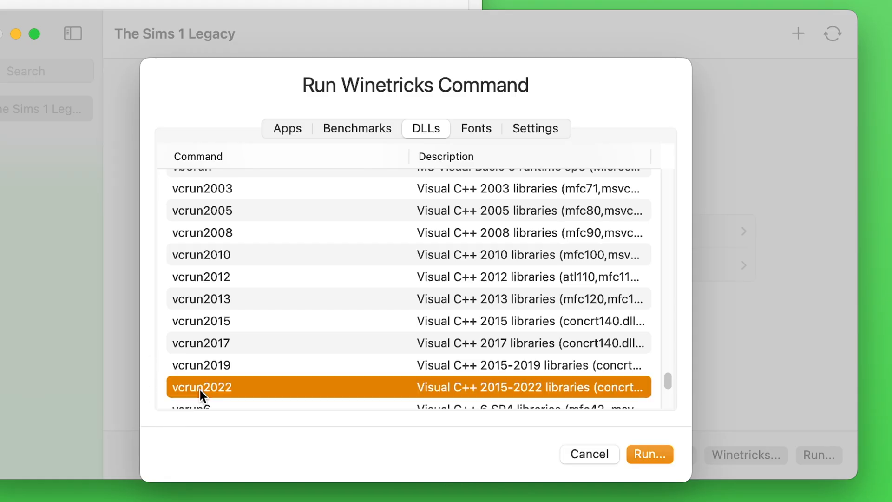
left_click(649, 454)
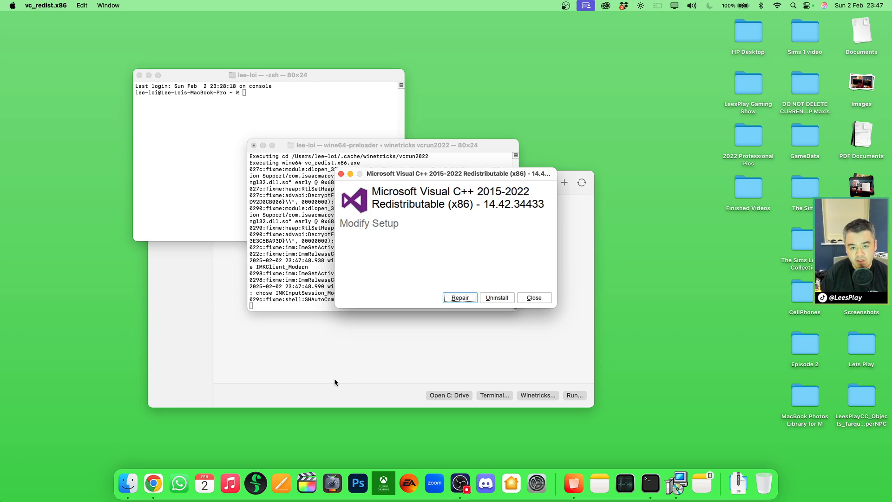
left_click(532, 297)
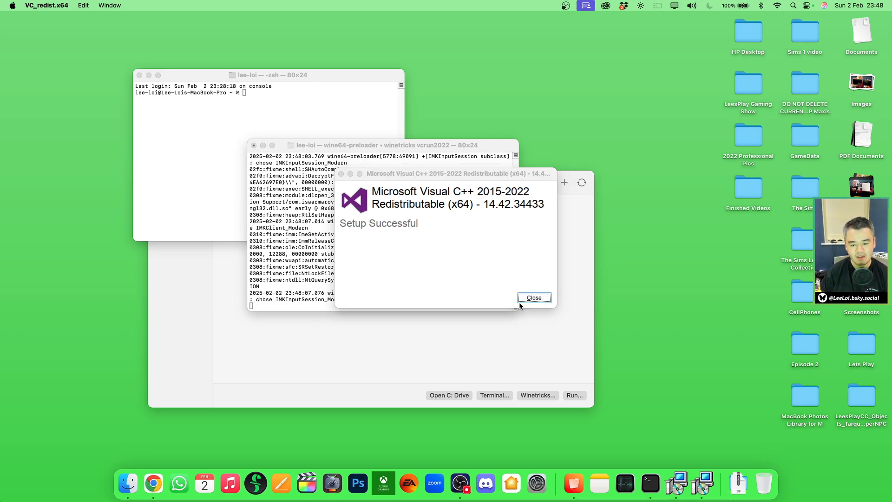
left_click(534, 297)
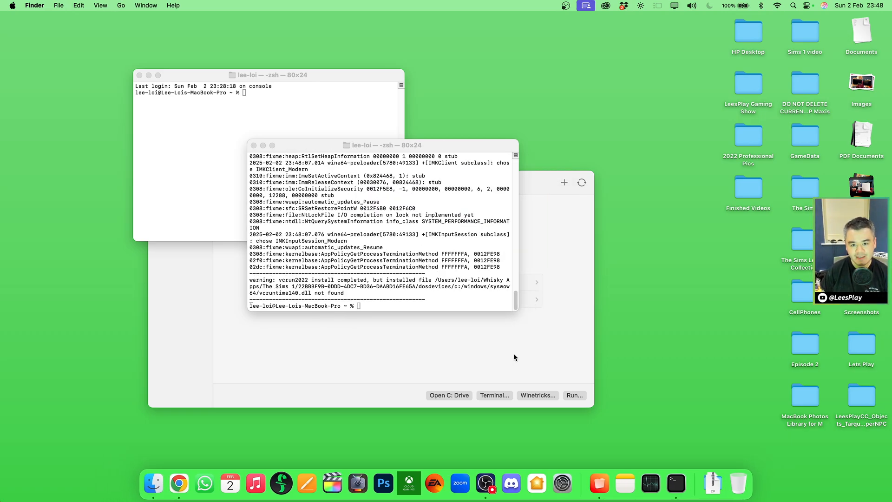
Run vcrun2022 again from the DLLs list, accepting the x86 runtime license.
left_click(536, 395)
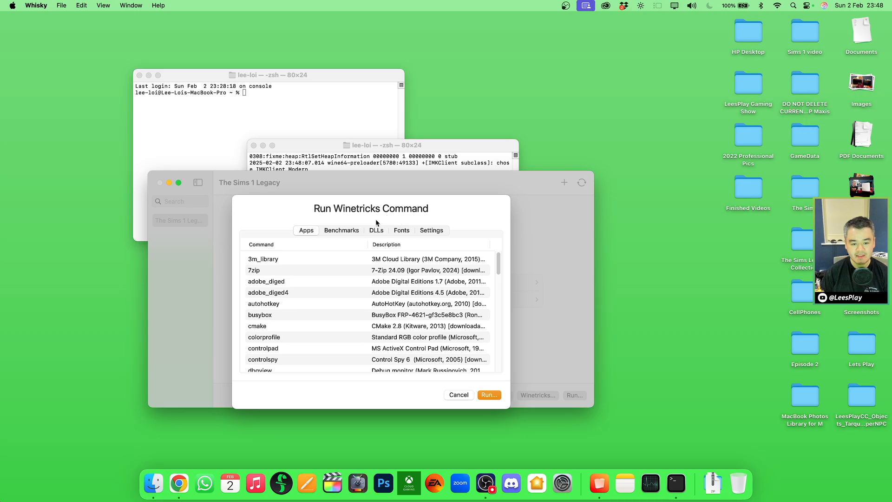
left_click(375, 230)
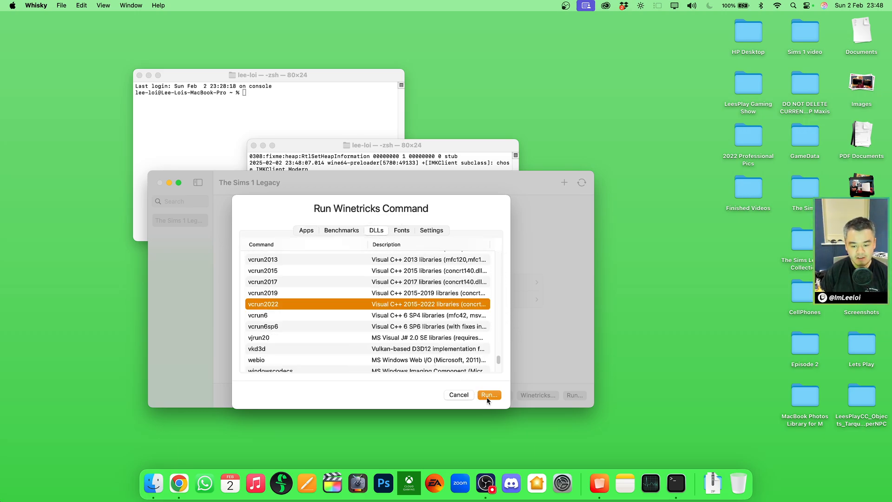
left_click(487, 395)
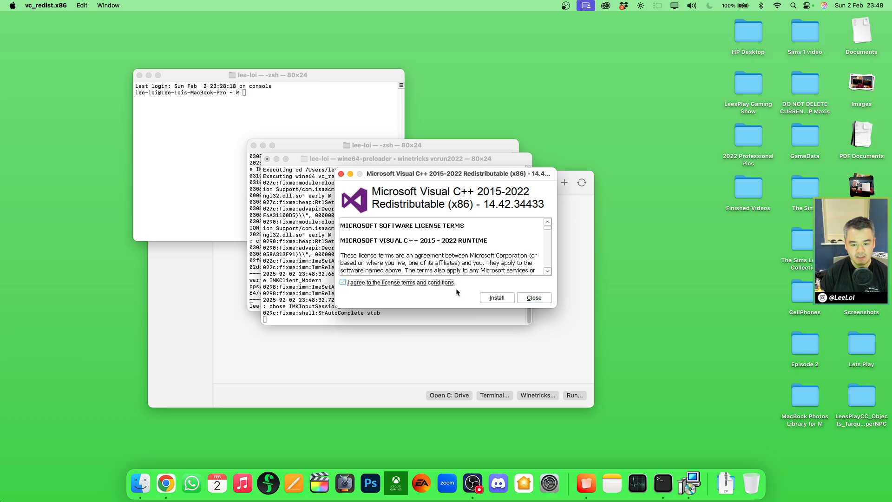
left_click(496, 297)
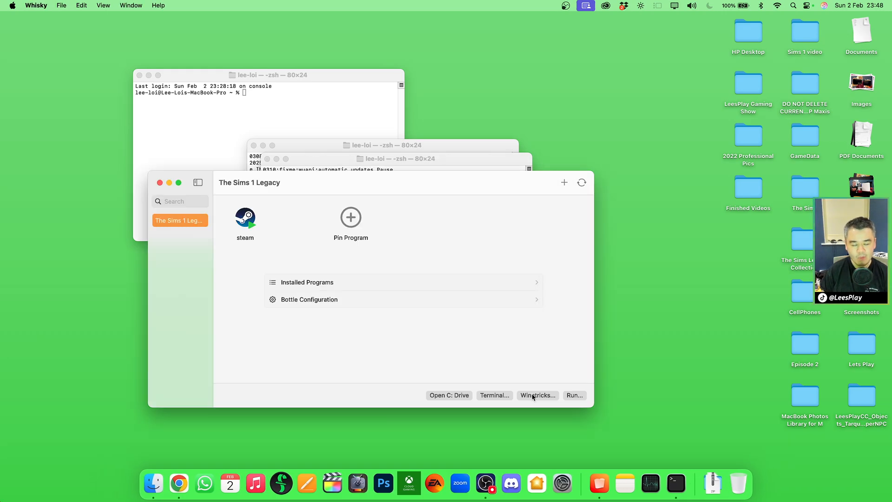
Install the dsound DirectSound library into the bottle via Winetricks.
left_click(536, 394)
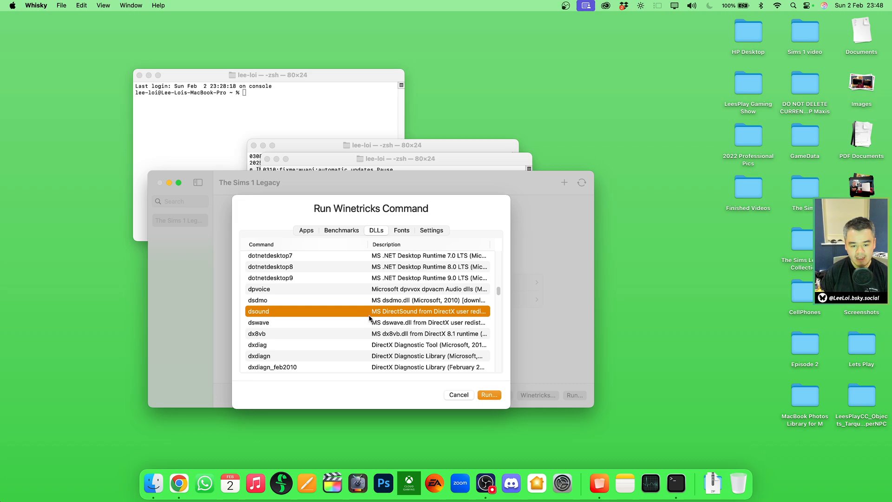
left_click(488, 394)
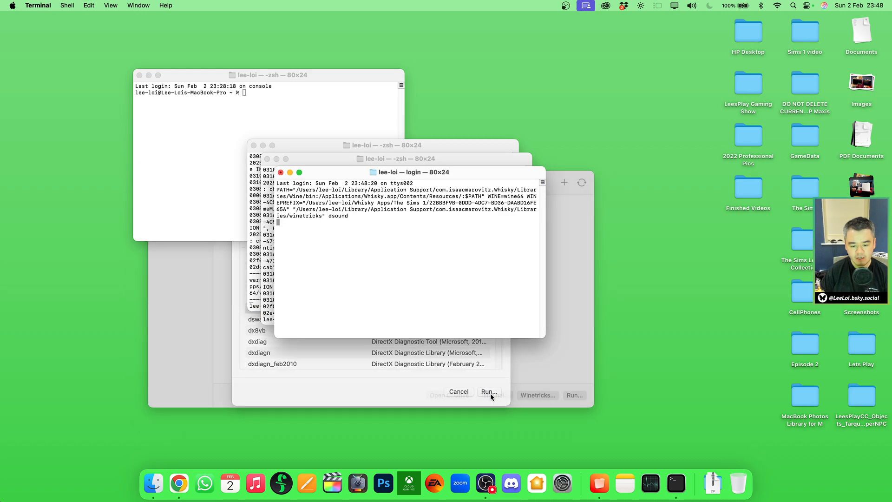
left_click(488, 391)
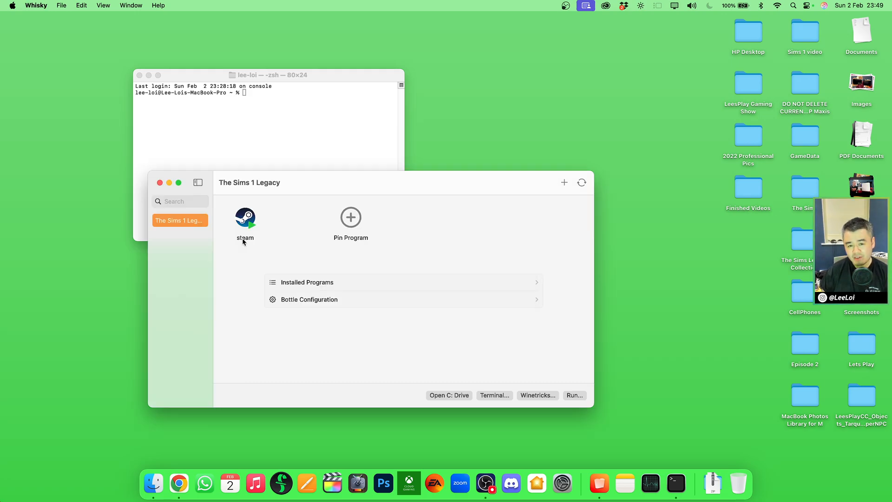
Run the pinned steam program from the bottle and go to the Library in offline mode.
right_click(245, 217)
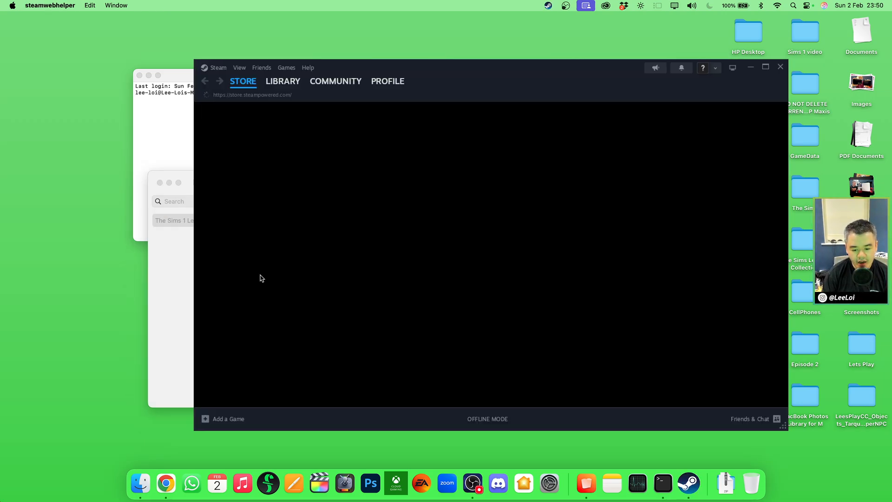
left_click(283, 81)
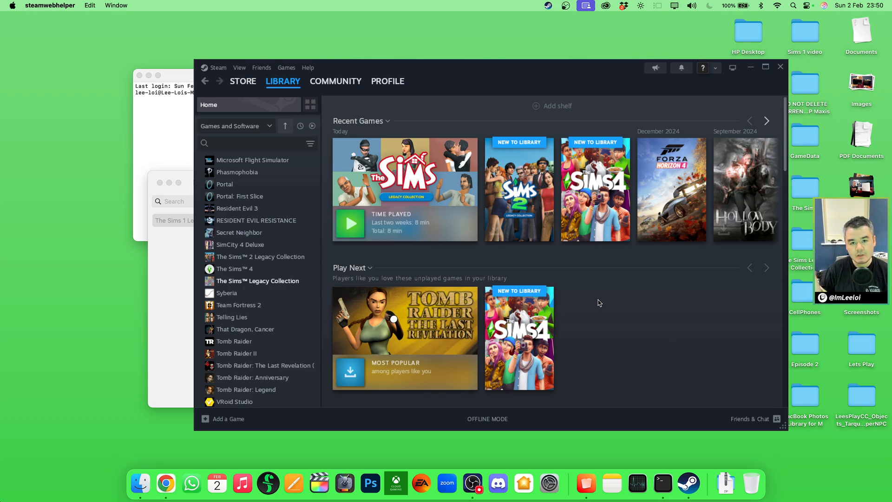
Select The Sims Legacy Collection in the library and launch it, relaunching once.
left_click(257, 281)
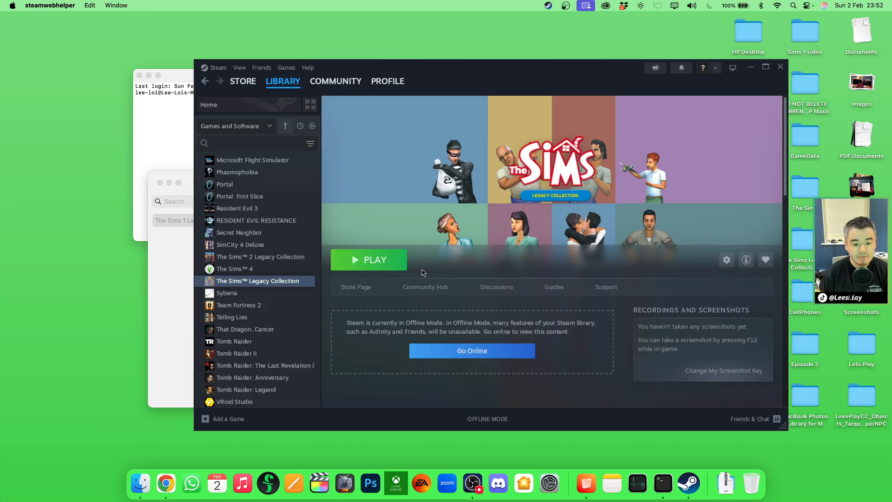
left_click(367, 259)
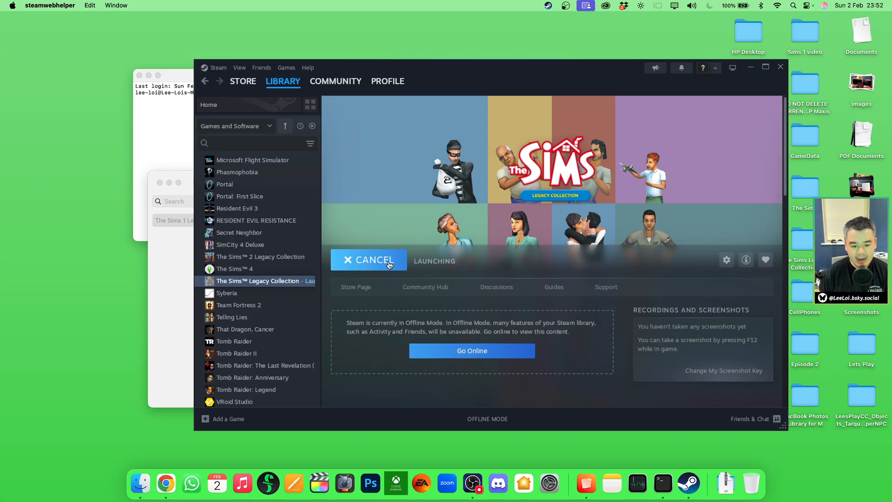
left_click(370, 483)
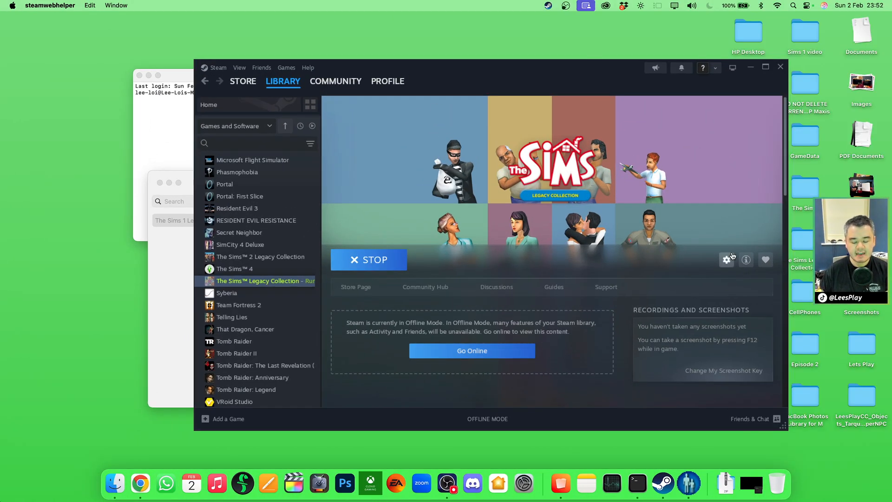
mouse_move(727, 260)
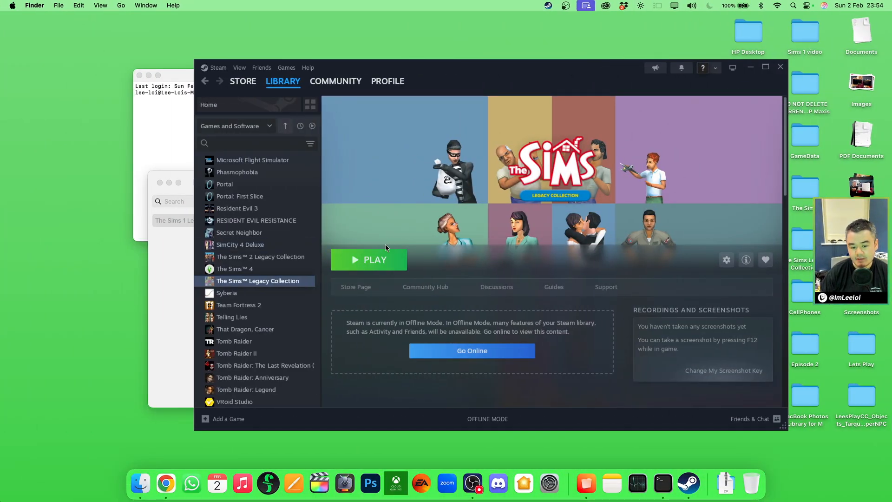
left_click(369, 259)
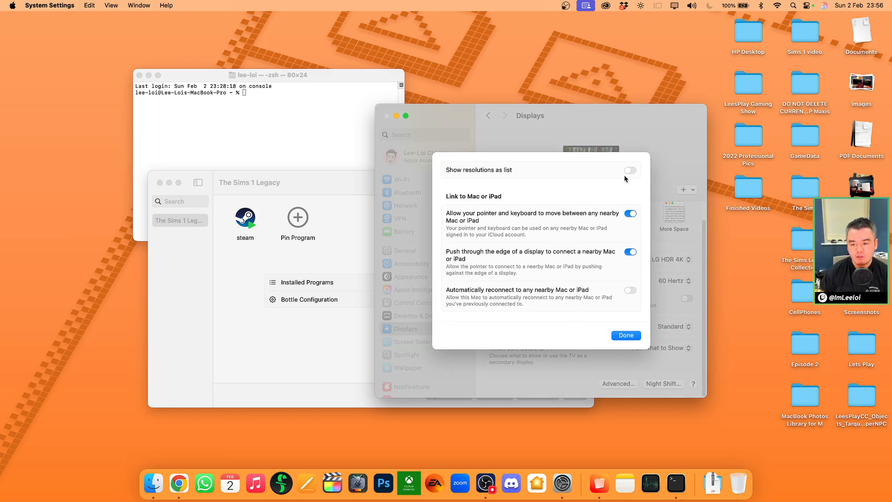
Show the display's resolutions as a numeric list so 1280 × 720 can be chosen.
left_click(625, 335)
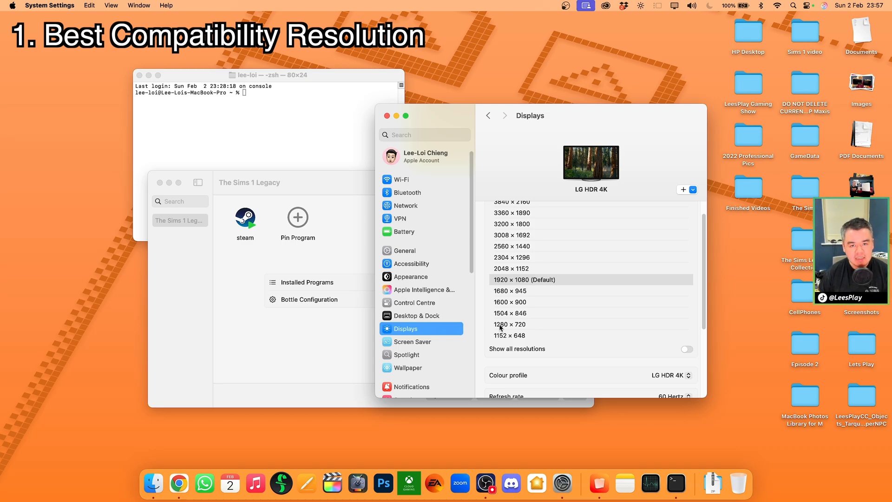
mouse_move(498, 331)
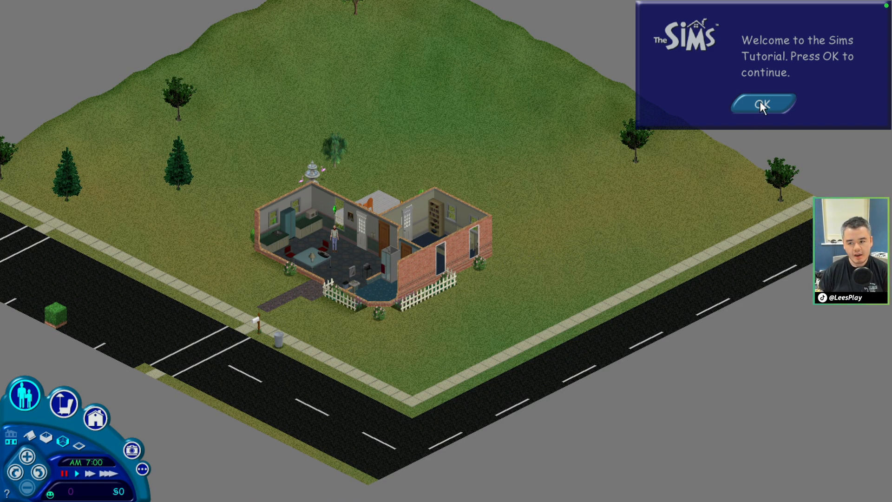
Dismiss the tutorial welcome box and continue into the household lot.
left_click(761, 105)
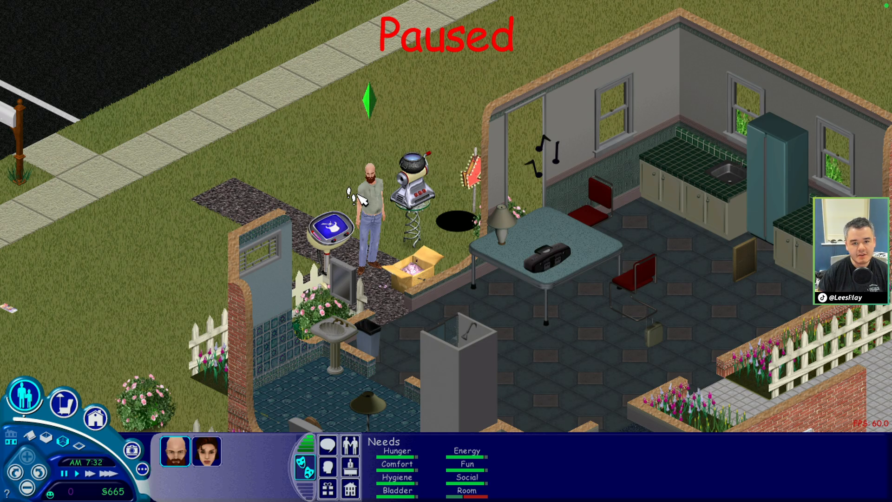
left_click(279, 450)
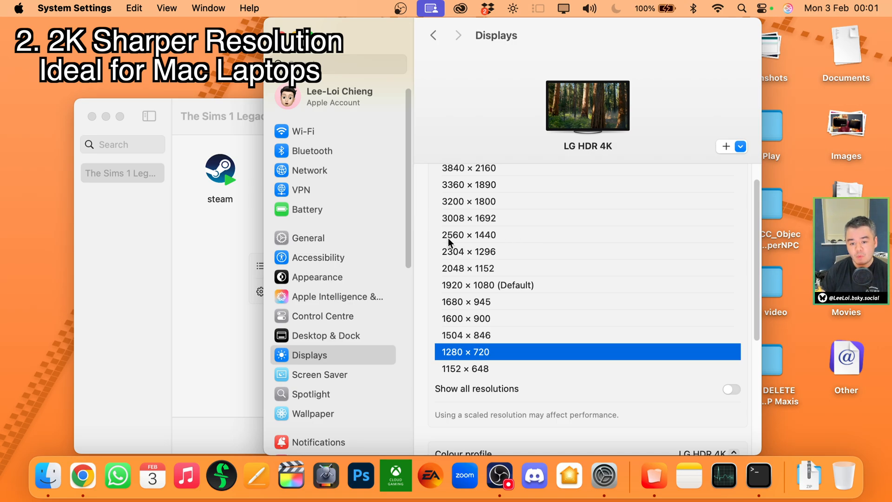
mouse_move(492, 242)
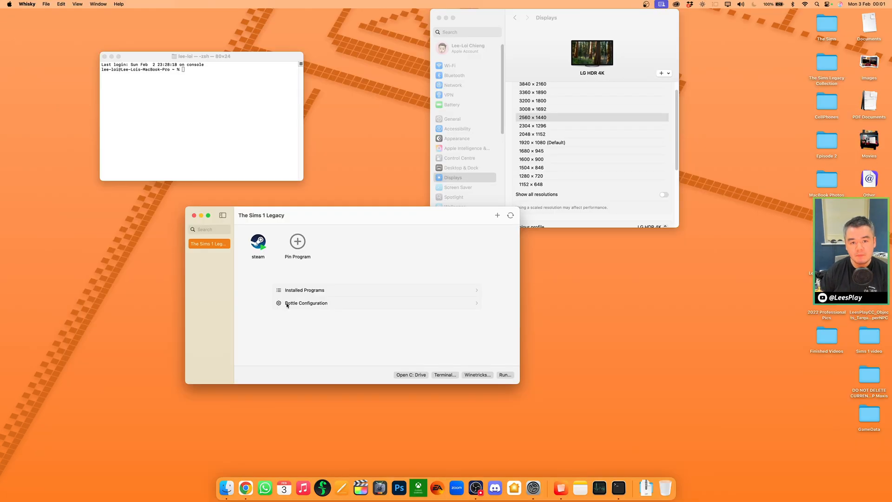
Raise the bottle's DPI scaling slider above zero and return to the bottle overview.
left_click(306, 303)
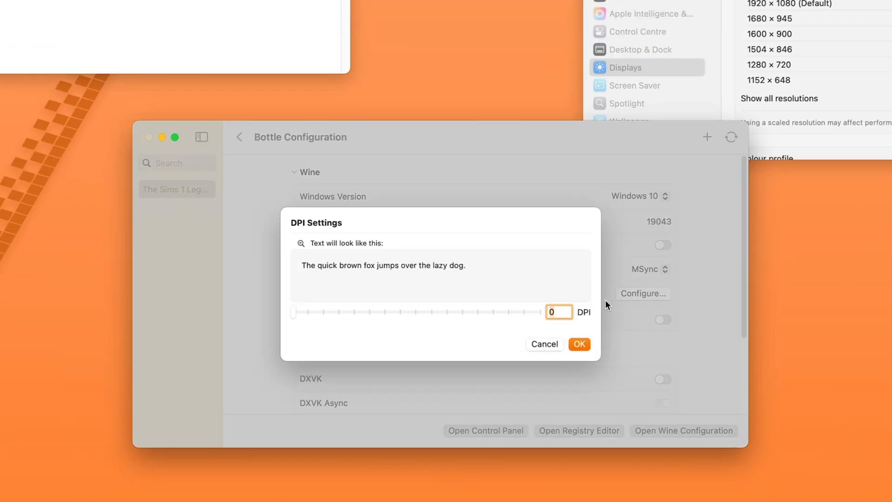
left_click_drag(294, 312, 338, 312)
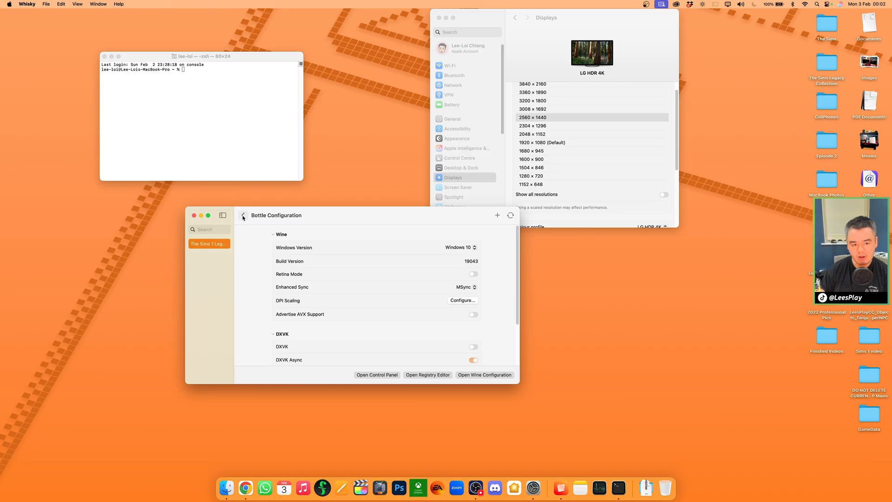
left_click(243, 217)
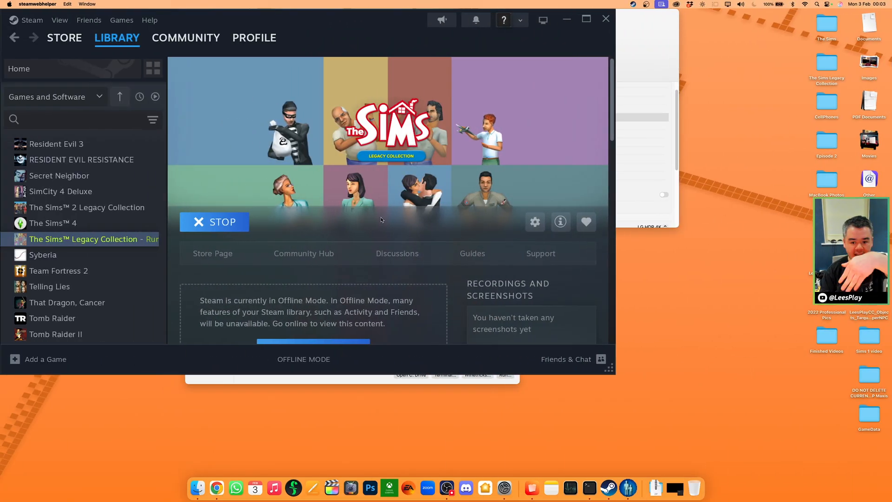
mouse_move(625, 420)
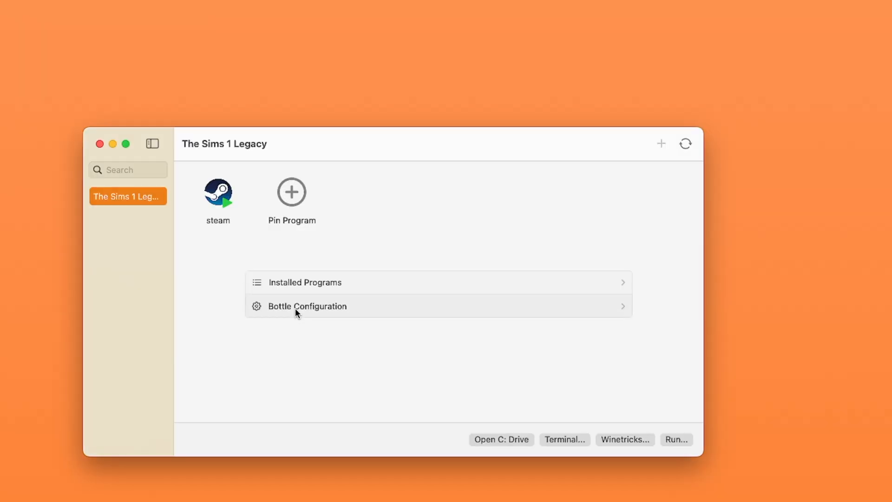
Set the bottle's DPI scaling from 168 to 216 and confirm it.
left_click(307, 306)
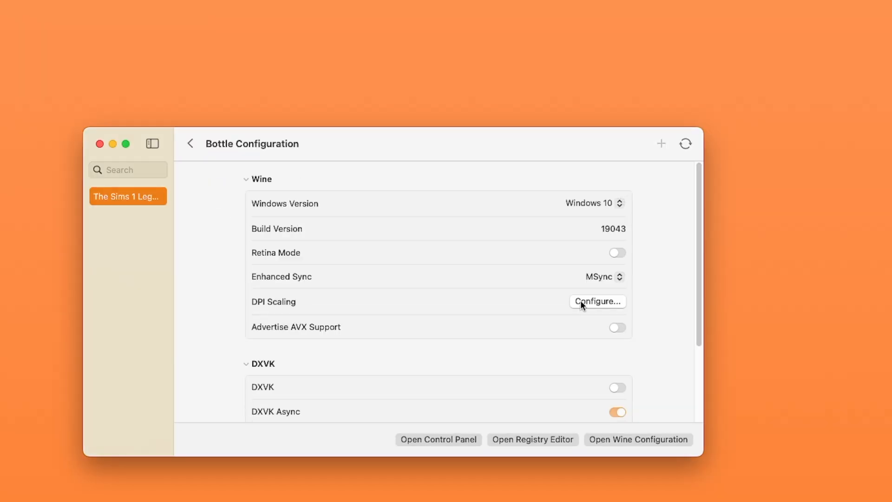
left_click(598, 301)
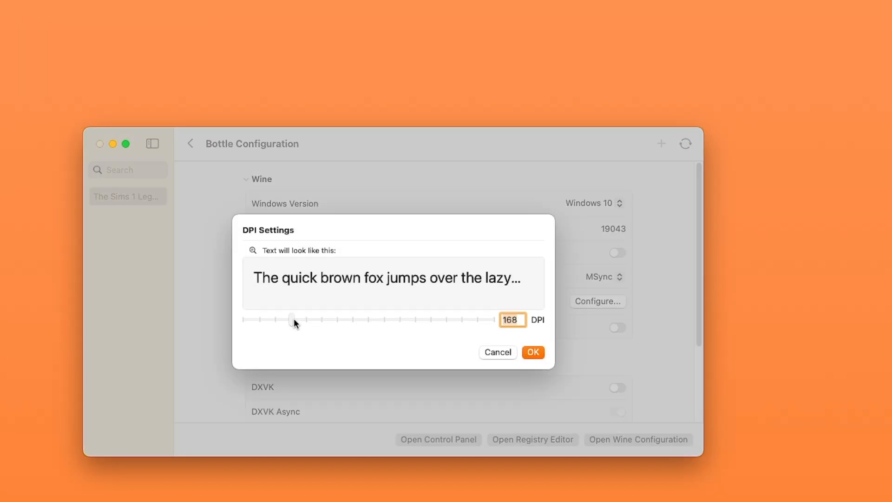
left_click_drag(290, 319, 324, 319)
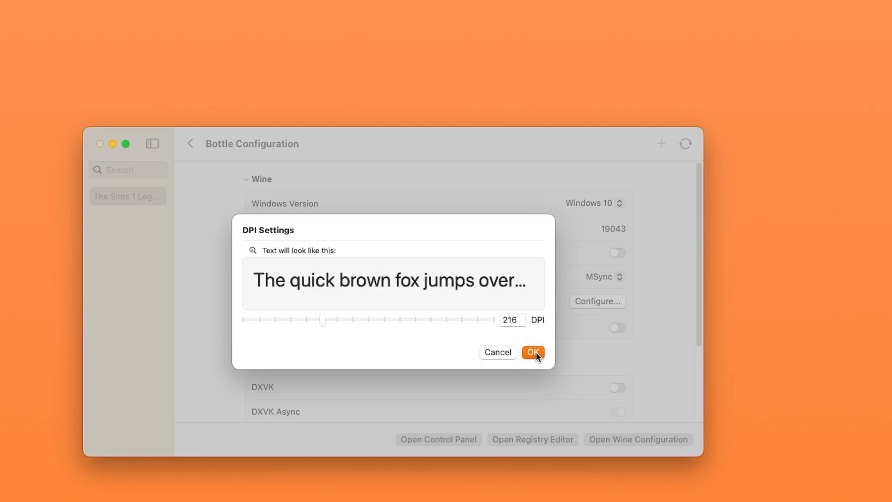
left_click(533, 352)
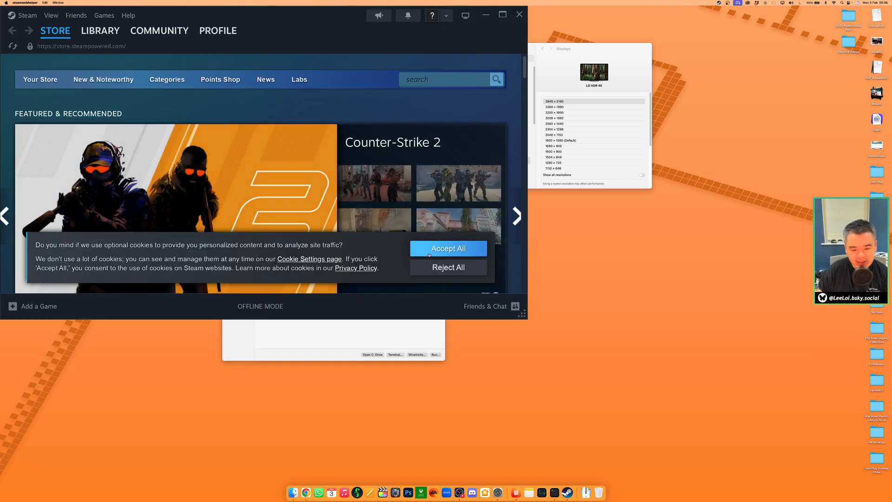
Accept all cookies on the Steam store banner.
left_click(448, 249)
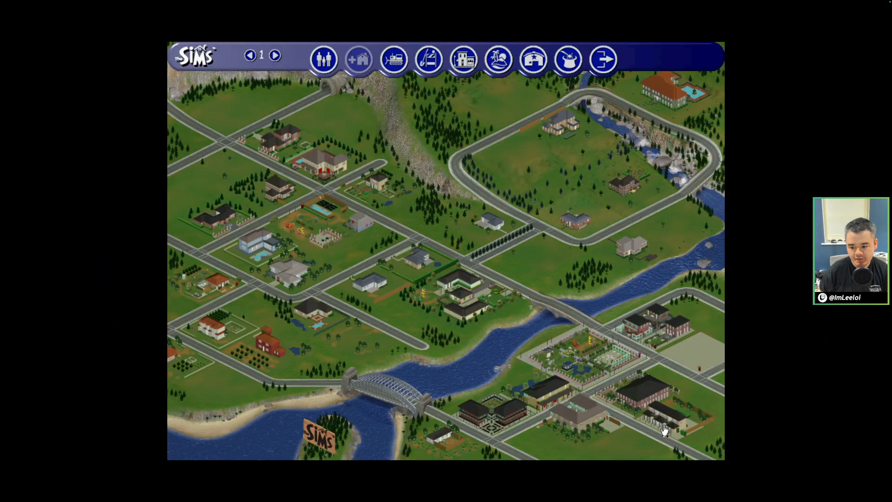
Exit The Sims from the neighborhood screen back to the Mac desktop.
left_click(663, 429)
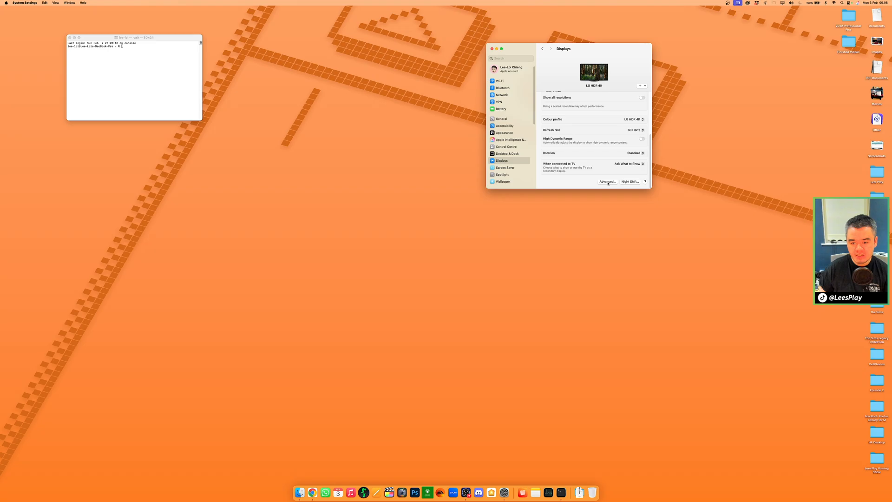
Turn off Show resolutions as list in the advanced display options.
left_click(607, 182)
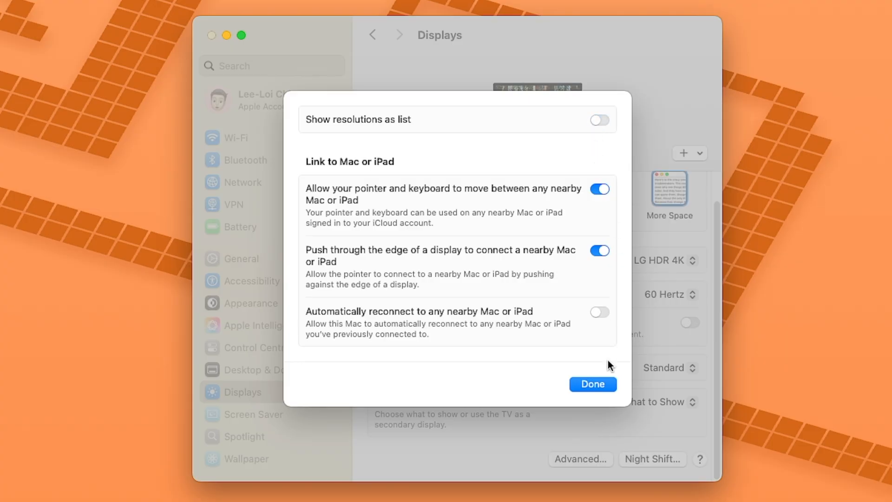
left_click(592, 384)
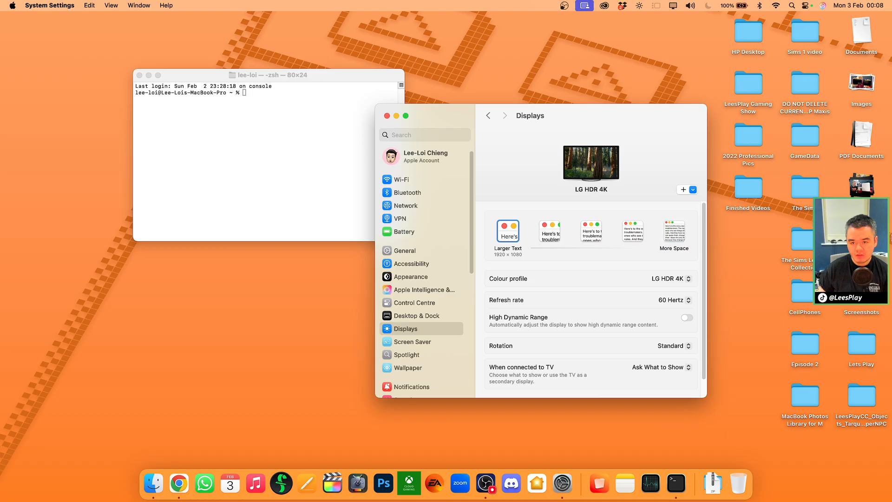